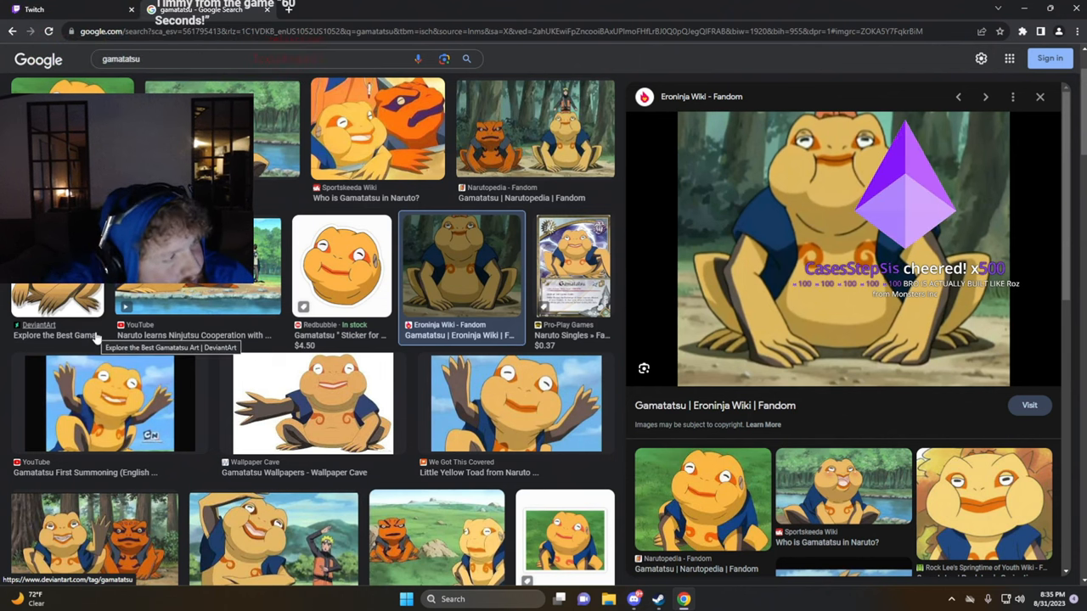
Leave the Gamatatsu image results and return to the Twitch Stream Manager tab.
left_click(342, 9)
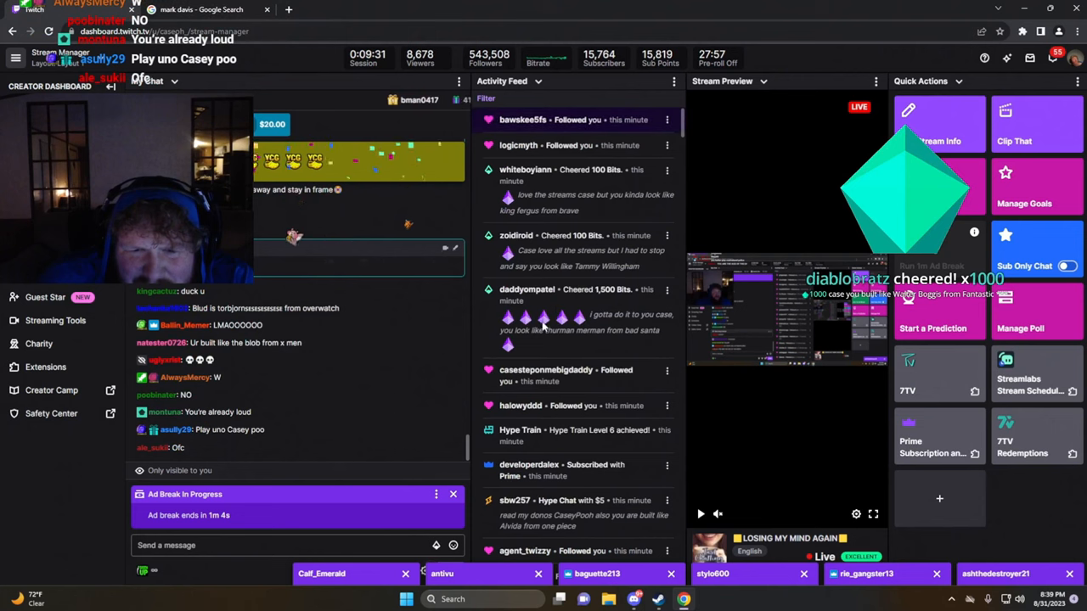
Switch from Stream Manager to the Google tab for Bruce Vilanch image results.
left_click(200, 9)
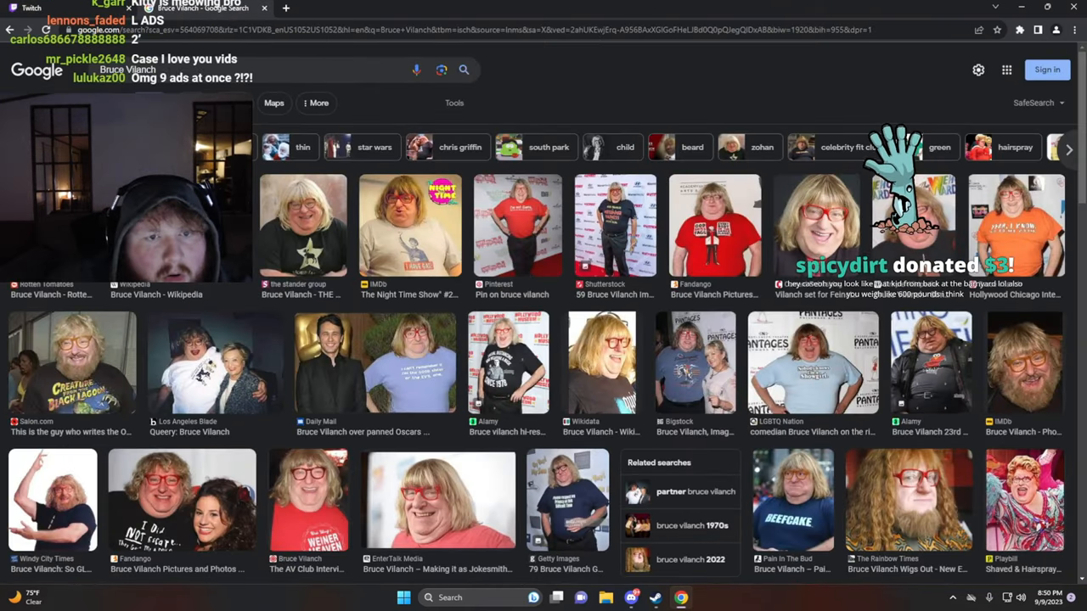
Leave the Bruce Vilanch pictures and bring the Twitch dashboard back into view.
left_click(817, 225)
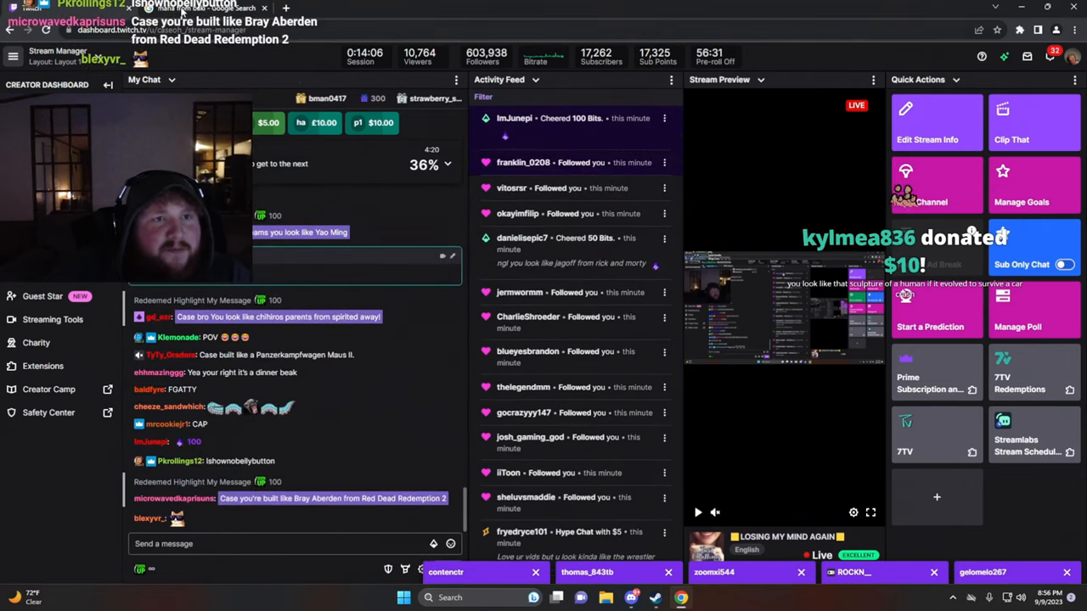
Switch to the Google tab showing Renault FT tank image results.
left_click(183, 7)
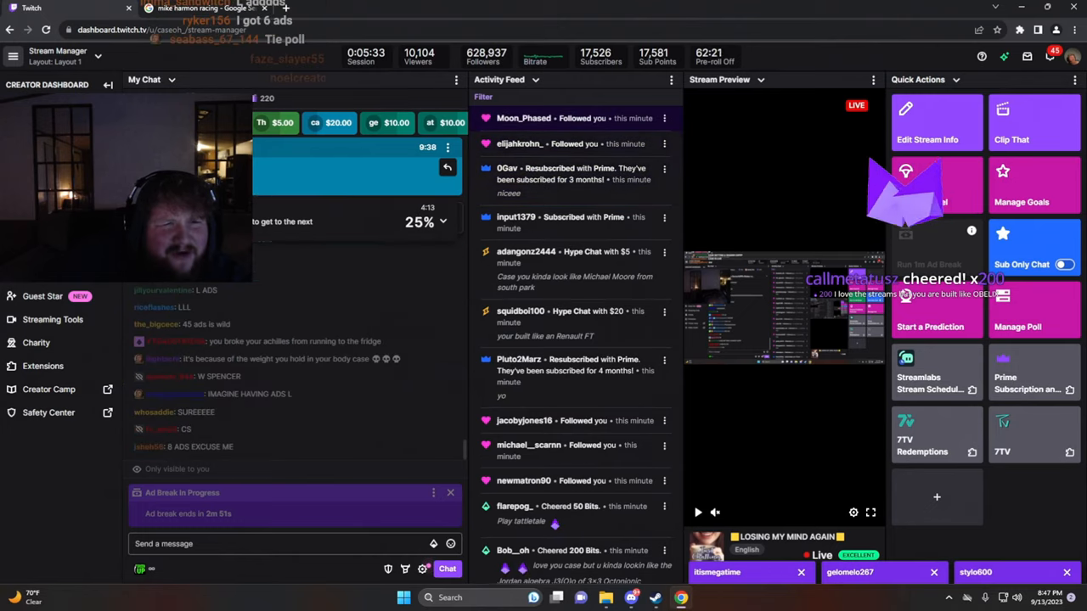
left_click(191, 9)
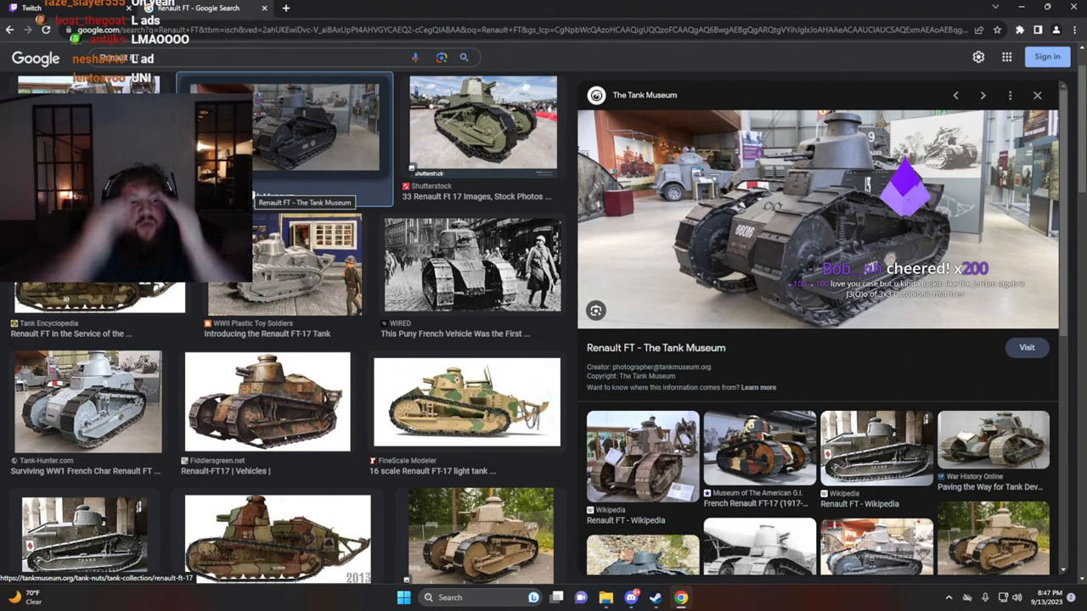
Briefly revisit Stream Manager, then switch to 'Chuck from word girl' image results.
left_click(102, 7)
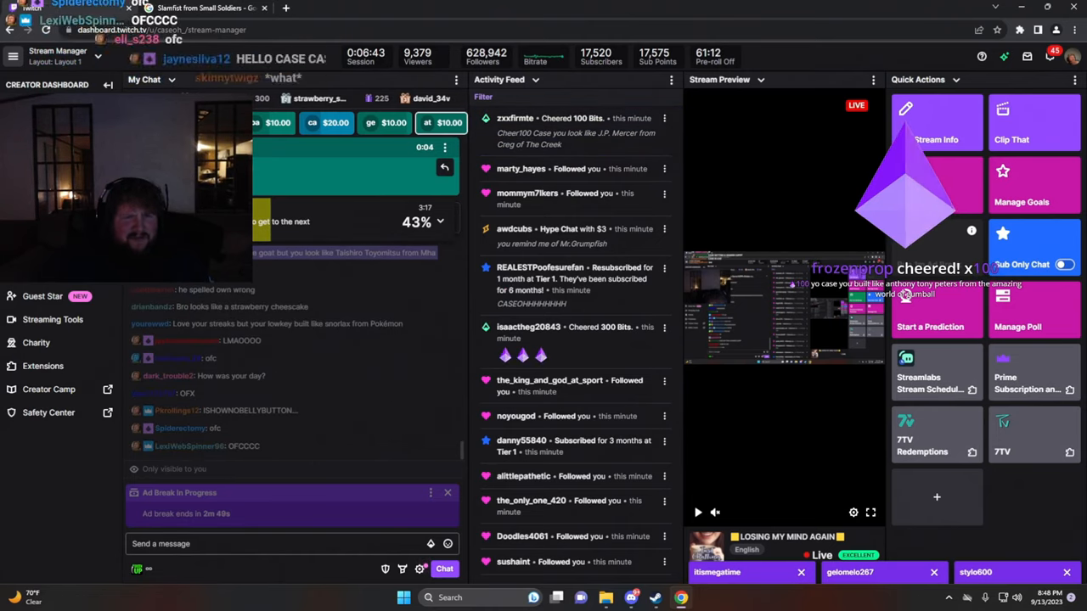
left_click(204, 8)
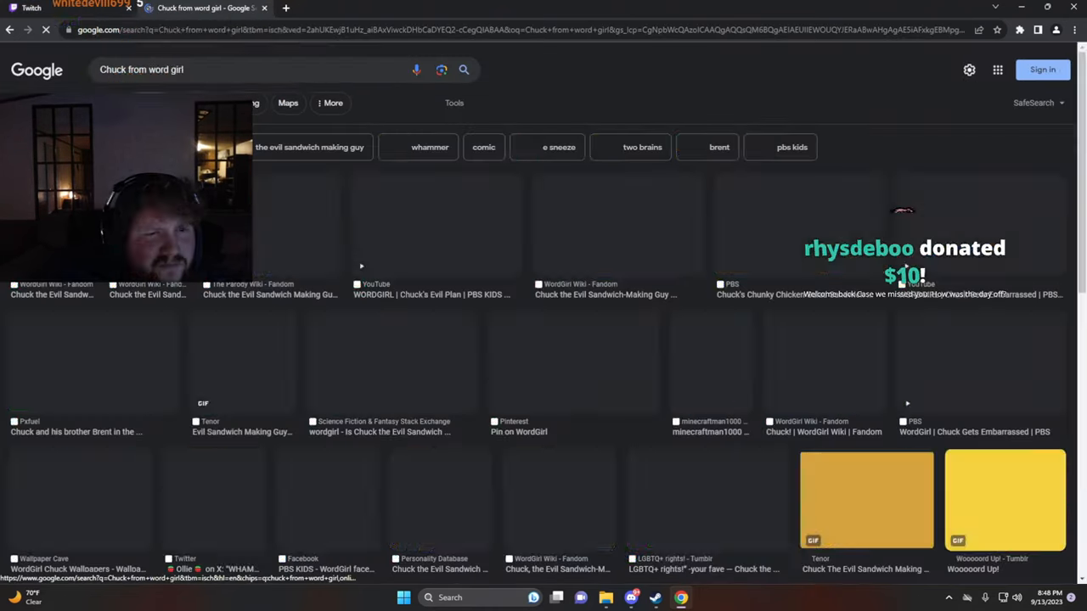